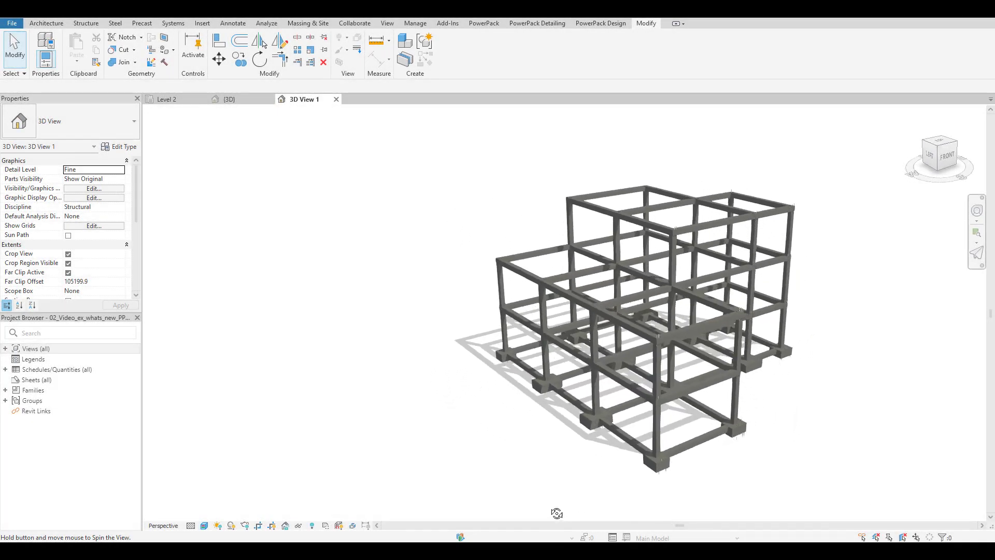
- Orbit the frame, then zoom in on the footings and tie-beam rebar in Tricalc
drag(557, 512, 447, 501)
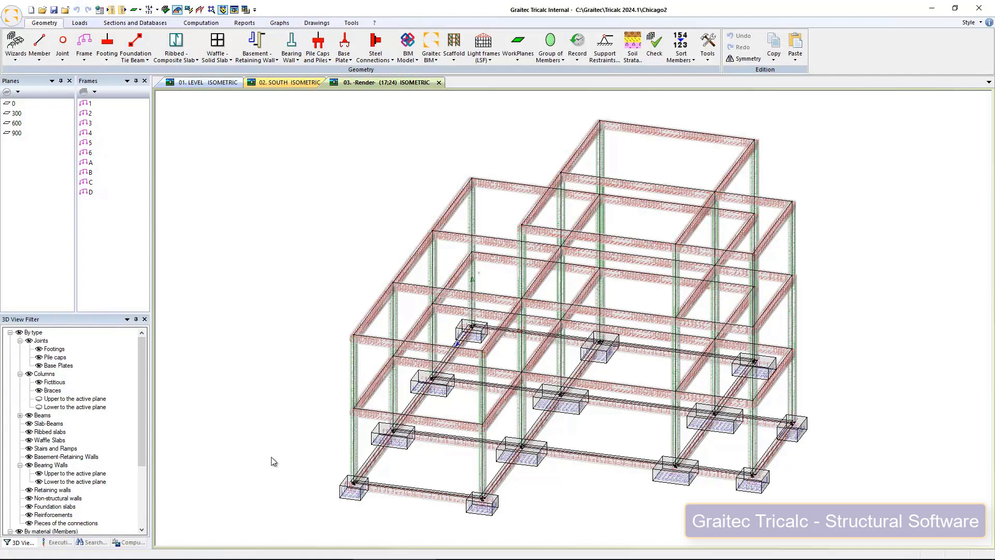
drag(331, 390, 599, 525)
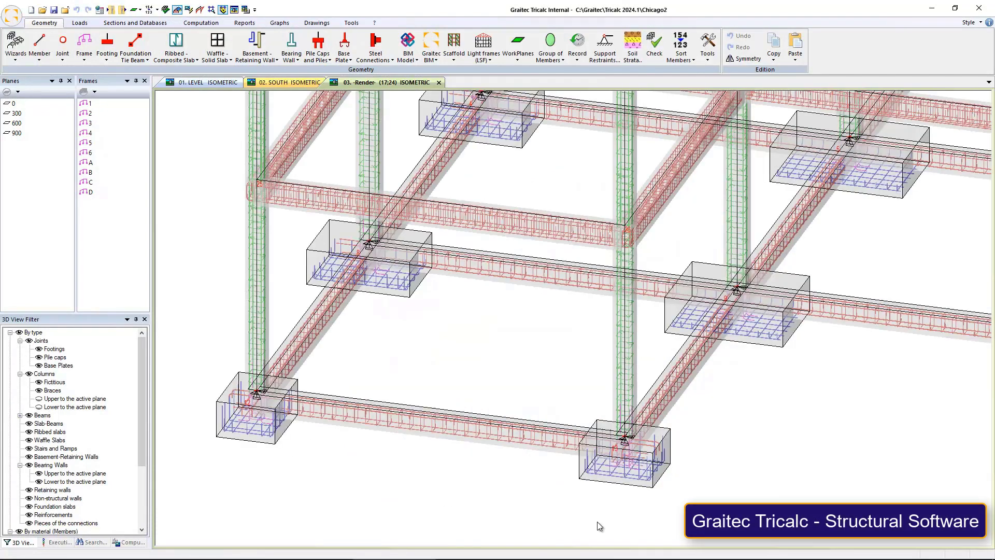
- Export the complete structure to Desktop as Chicago2.gtcx via Export Graitec BIM
click(407, 46)
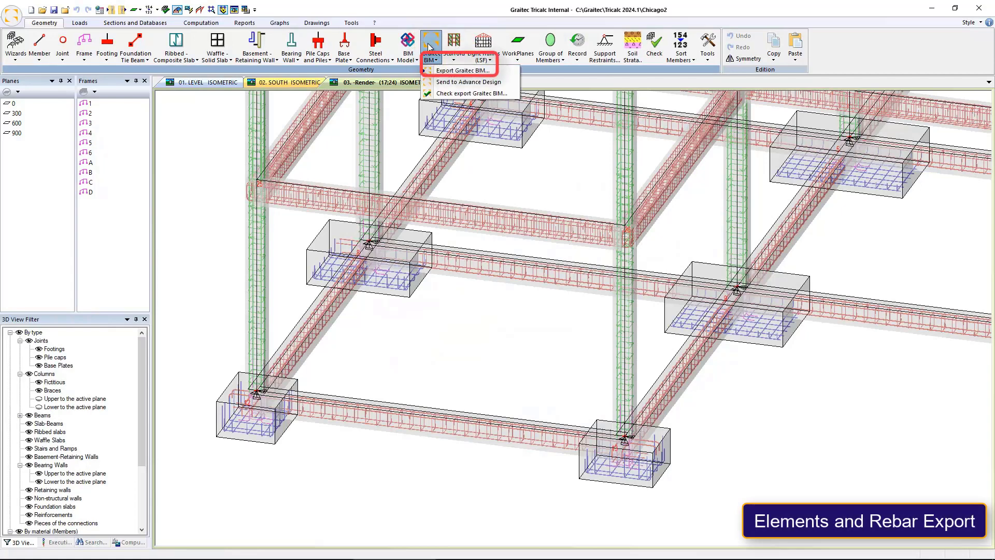
mouse_move(460, 70)
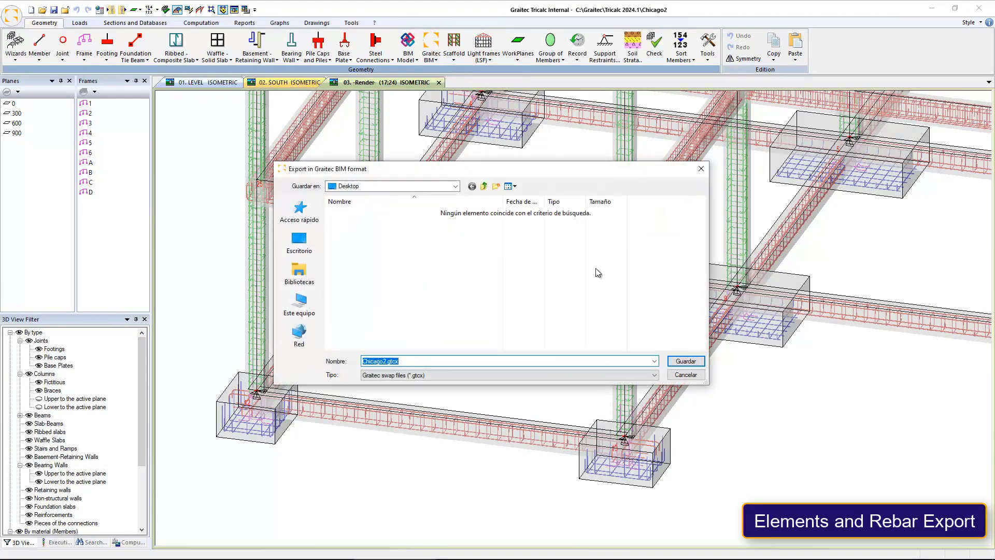
click(684, 361)
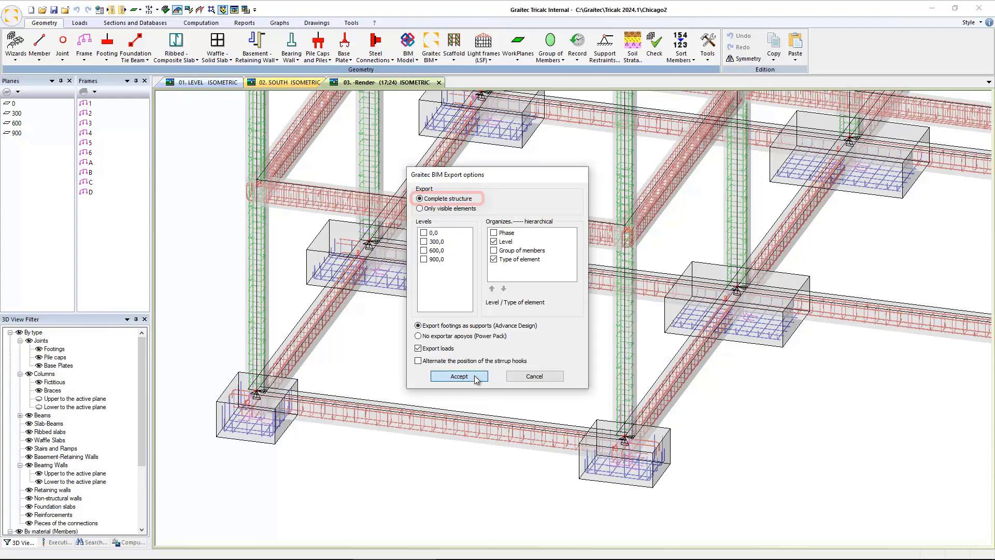
click(458, 376)
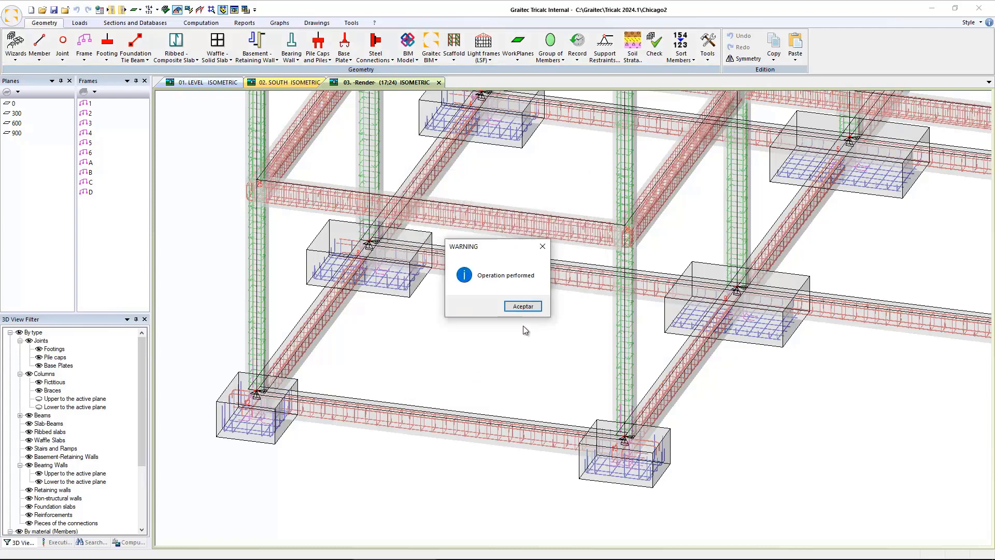
click(522, 305)
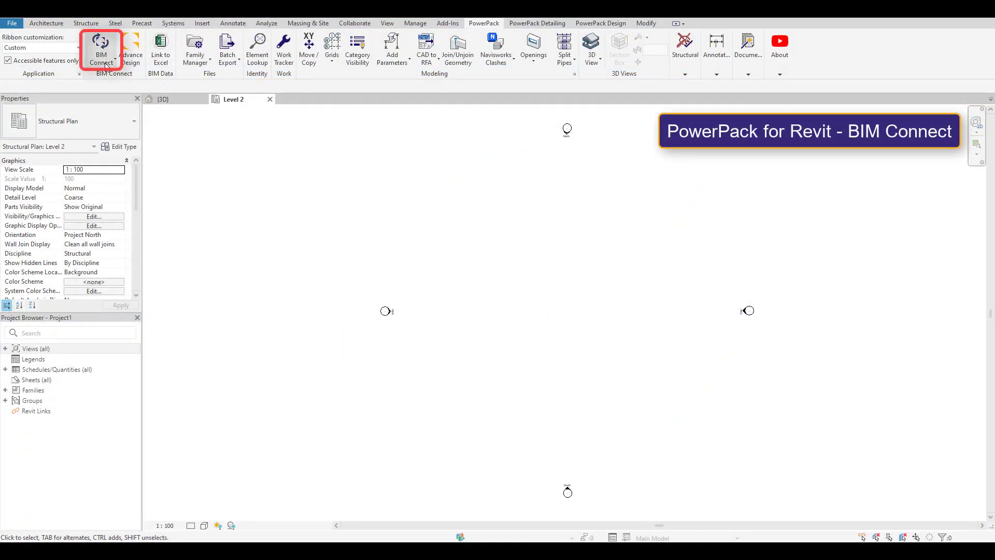
- Import Chicago2.gtcx through BIM Connect with geometry and reinforcement cage enabled
click(100, 48)
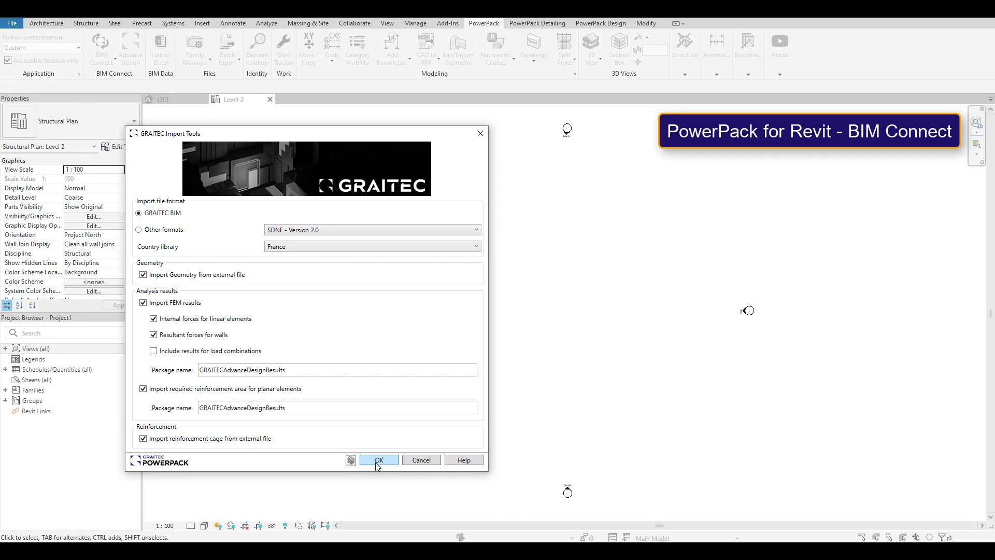
click(378, 460)
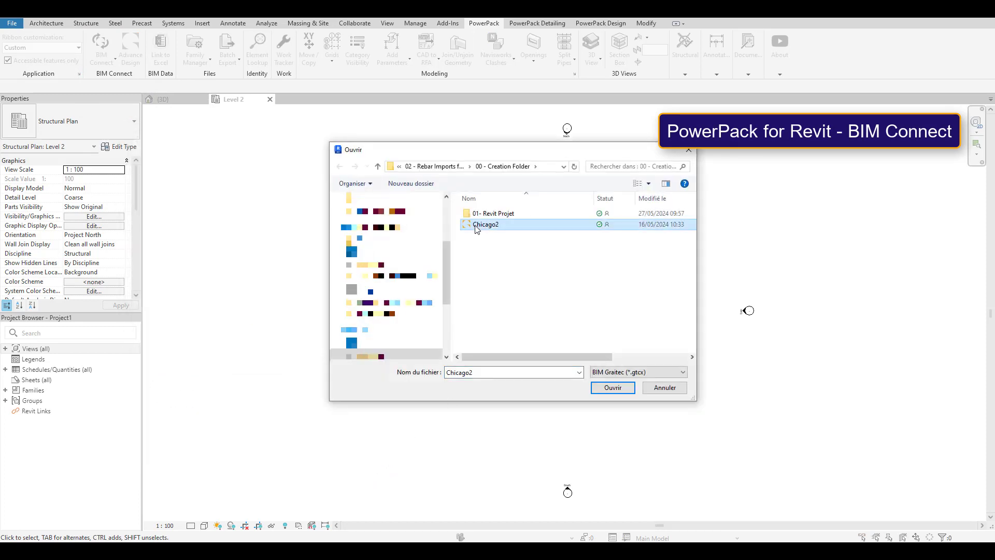
click(612, 387)
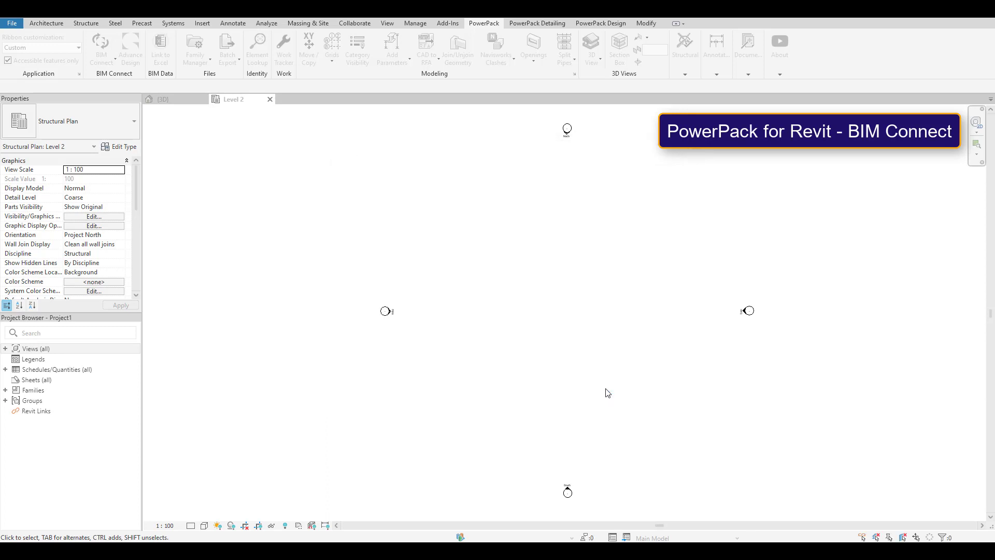
click(289, 56)
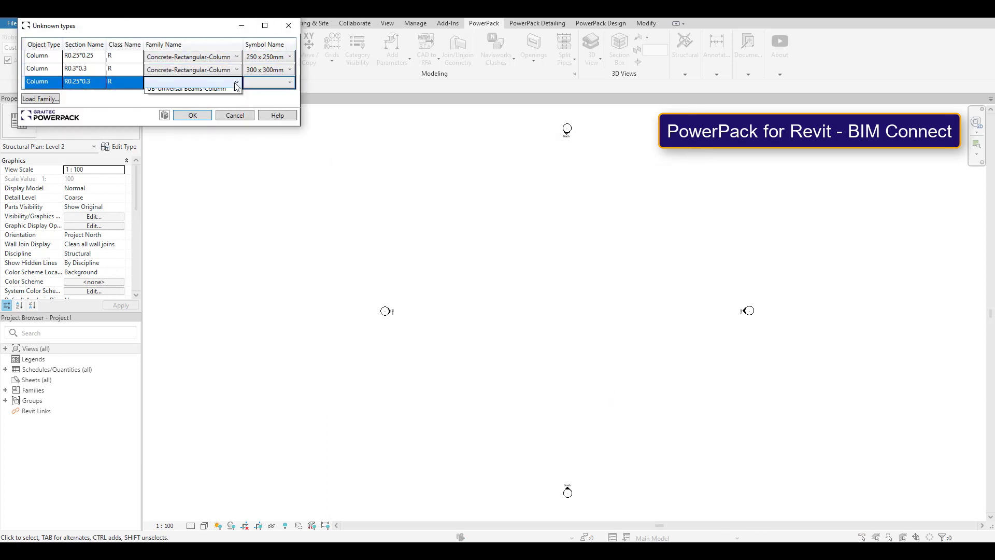
- Map column R0.25*0.3 to the 250 x 300mm rectangular concrete column and confirm
click(191, 82)
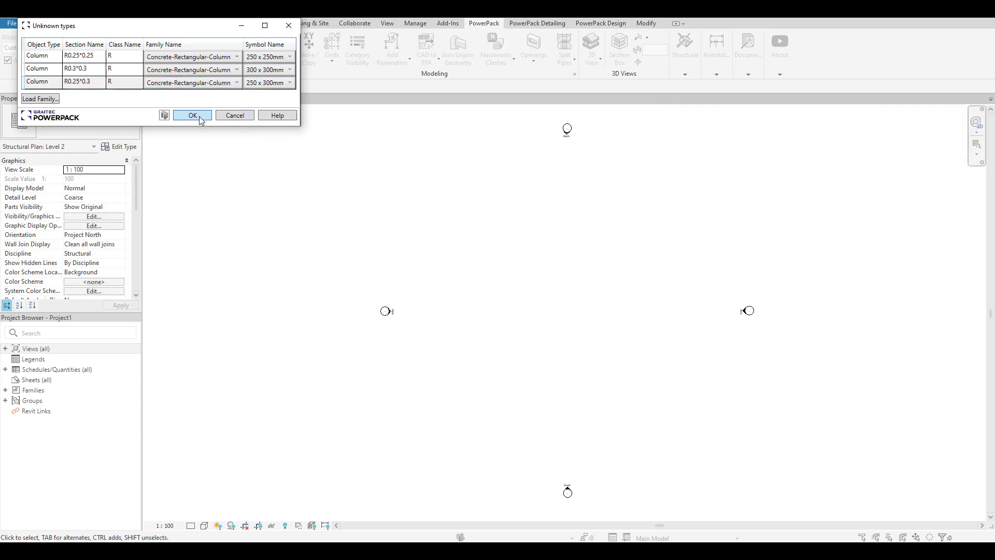
click(193, 115)
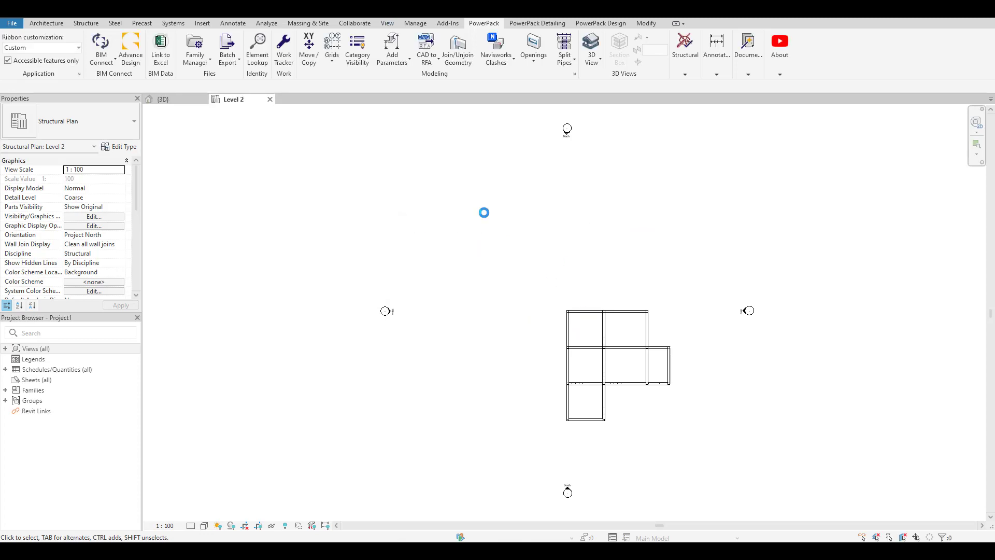
- Create the Default 3D View showing the imported Chicago2 frame and rebar
click(387, 23)
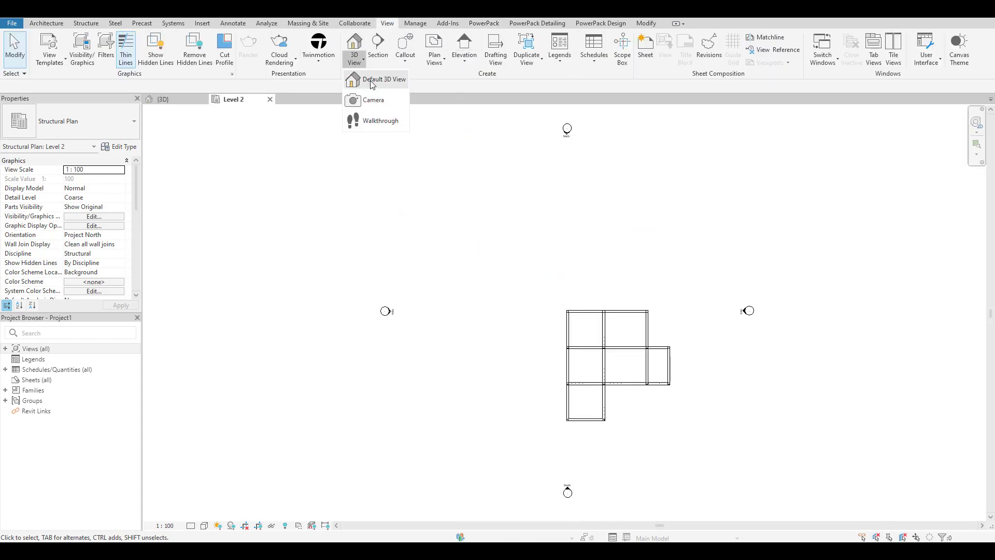
click(384, 79)
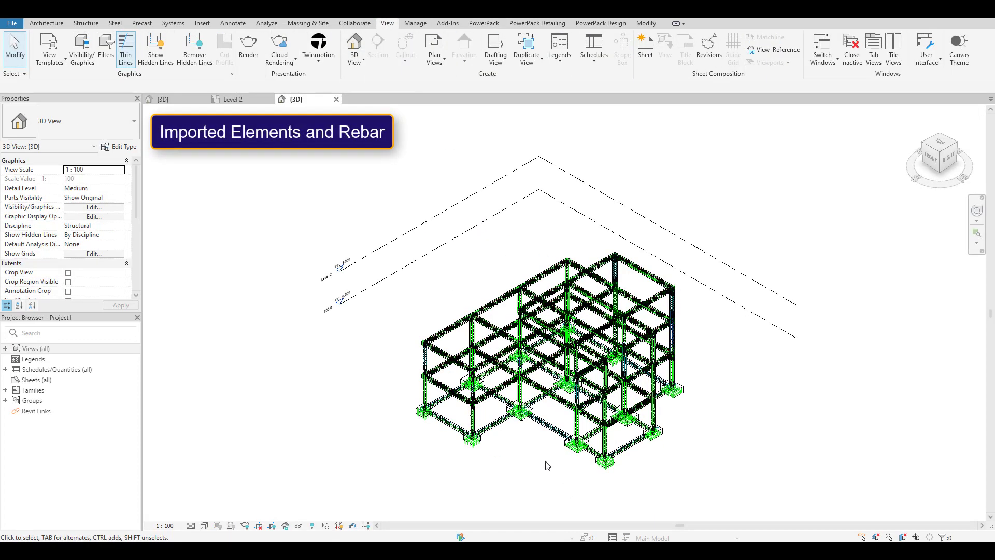